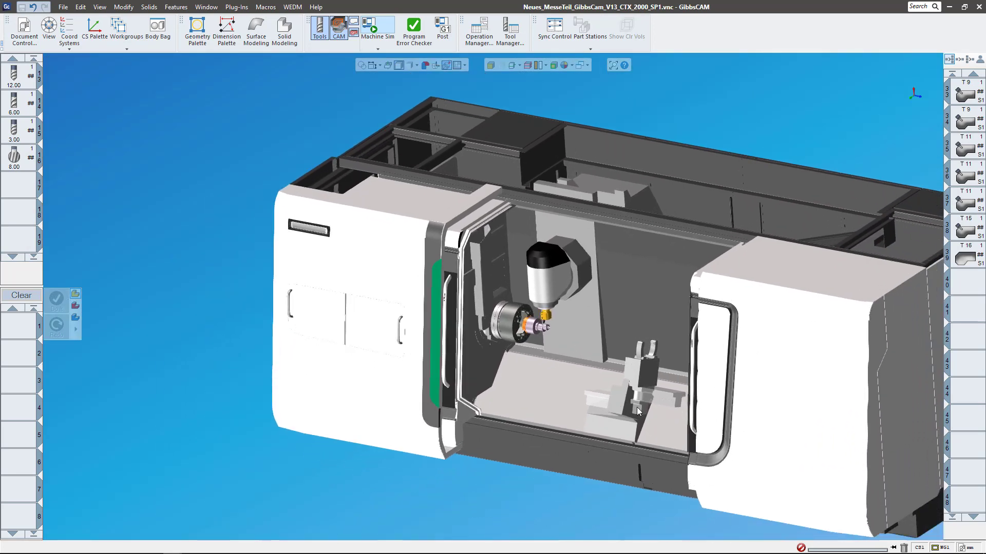
- Start Pack and Go for the machine job and choose Selected Files
left_click_drag(636, 411, 543, 380)
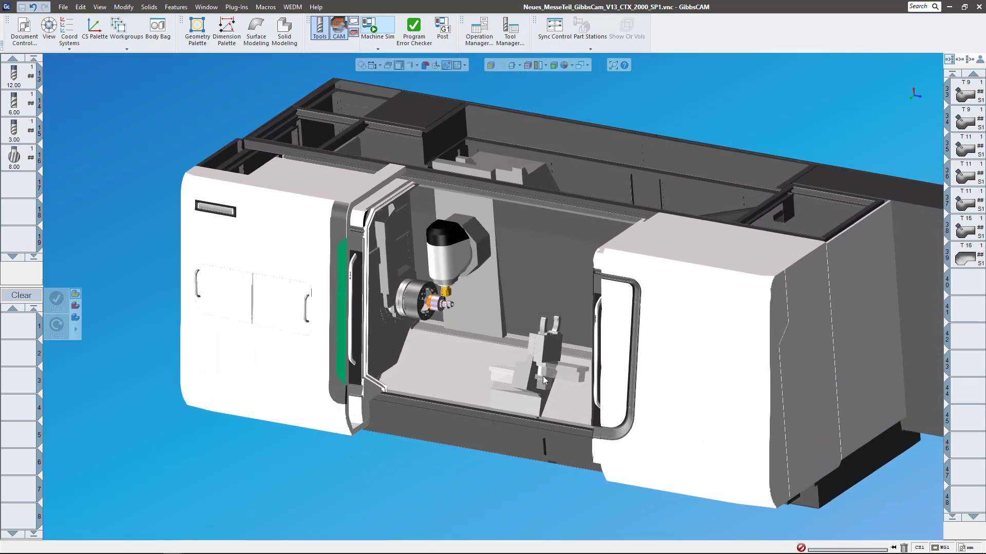
left_click_drag(544, 380, 525, 386)
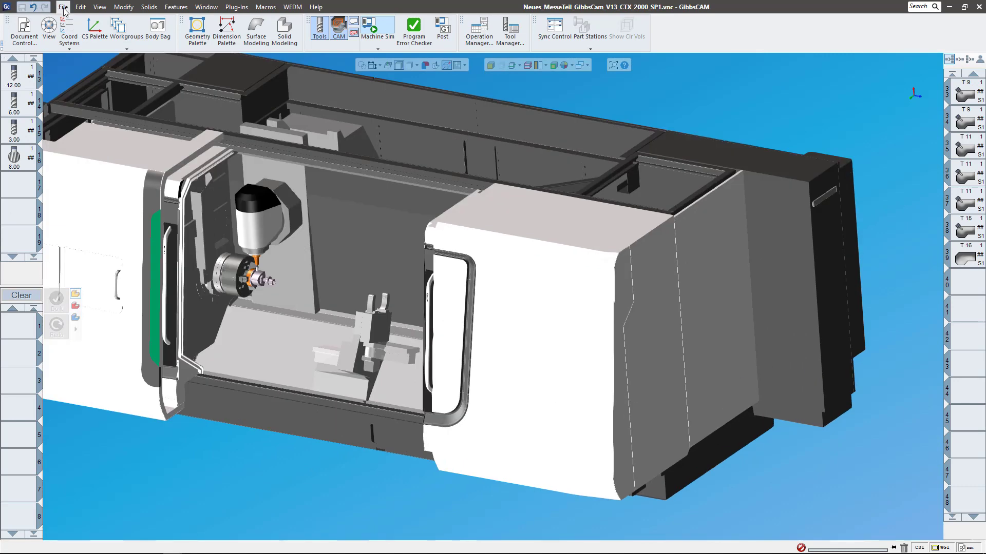
left_click(62, 7)
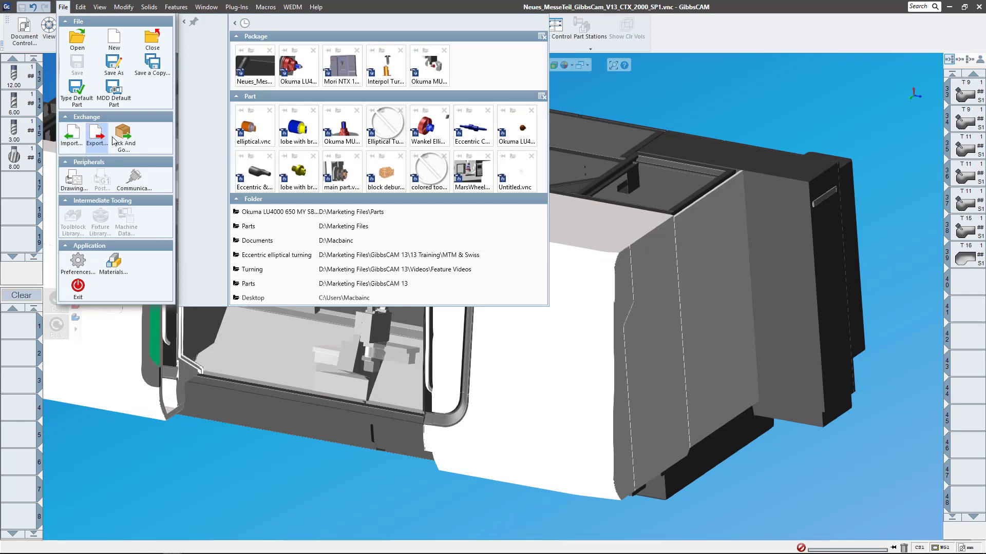
left_click(123, 138)
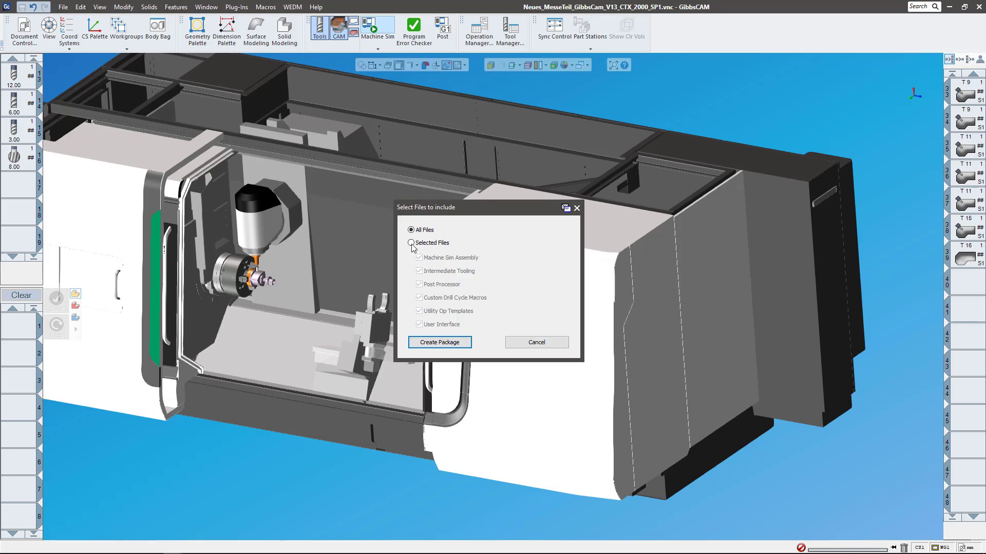
left_click(411, 243)
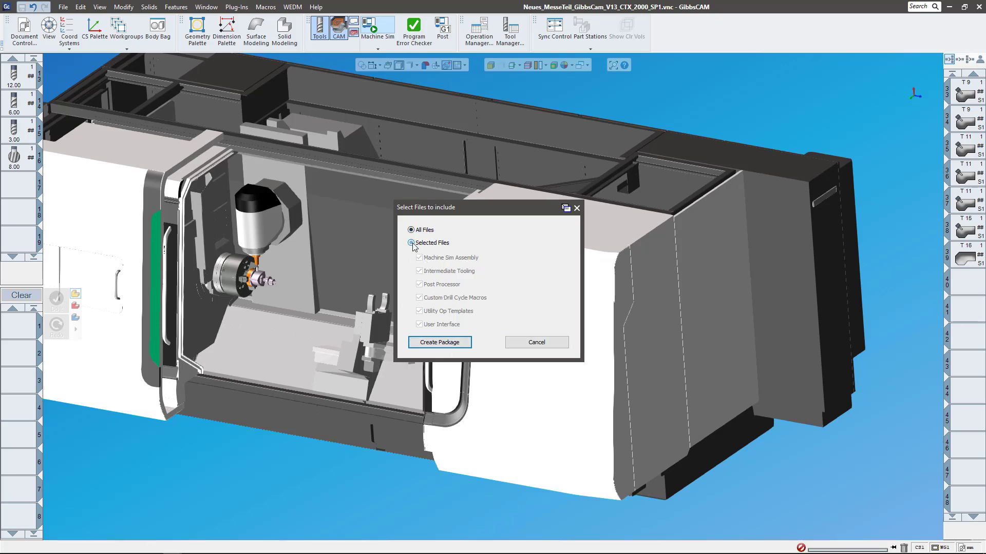
left_click(411, 244)
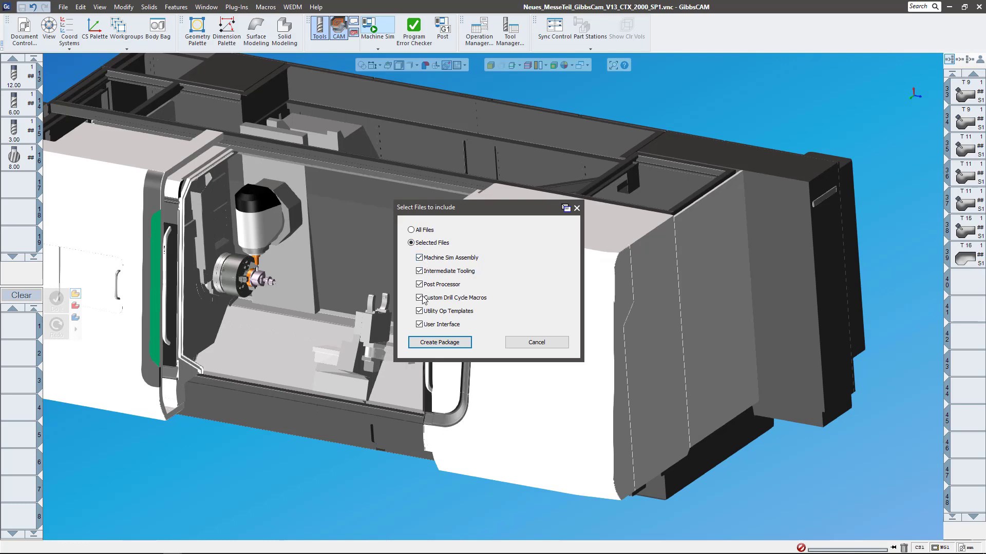
- Toggle the post processor option, then include All Files and create the package
left_click(419, 284)
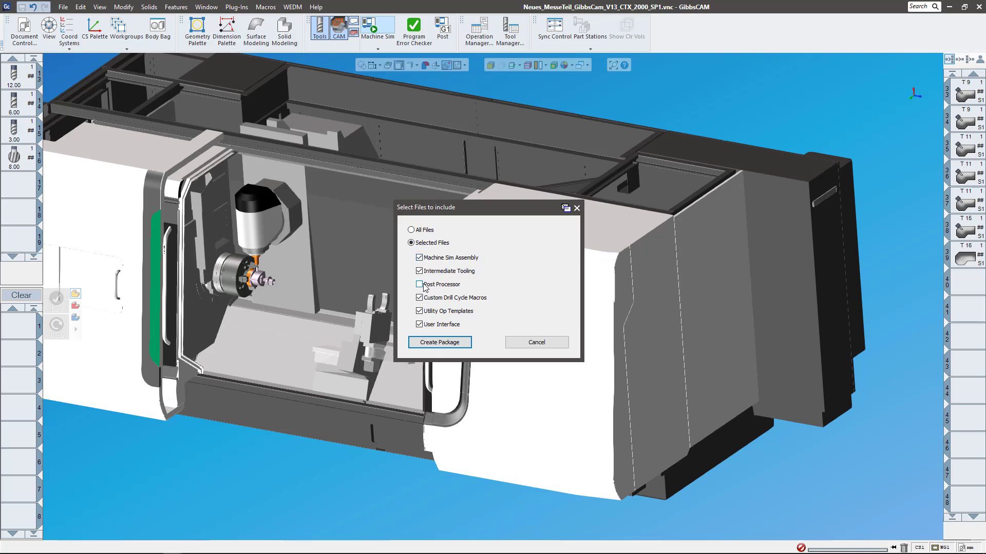
left_click(419, 284)
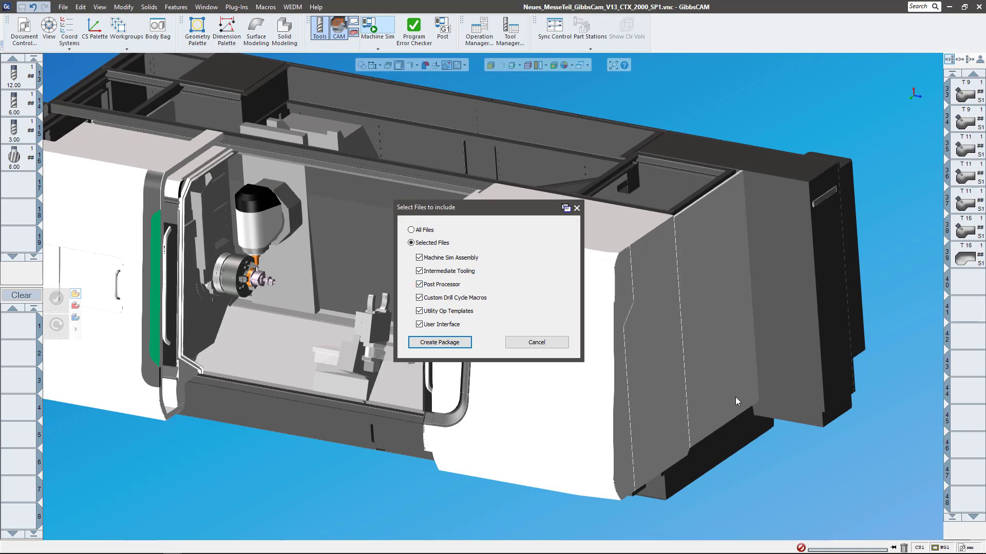
mouse_move(461, 304)
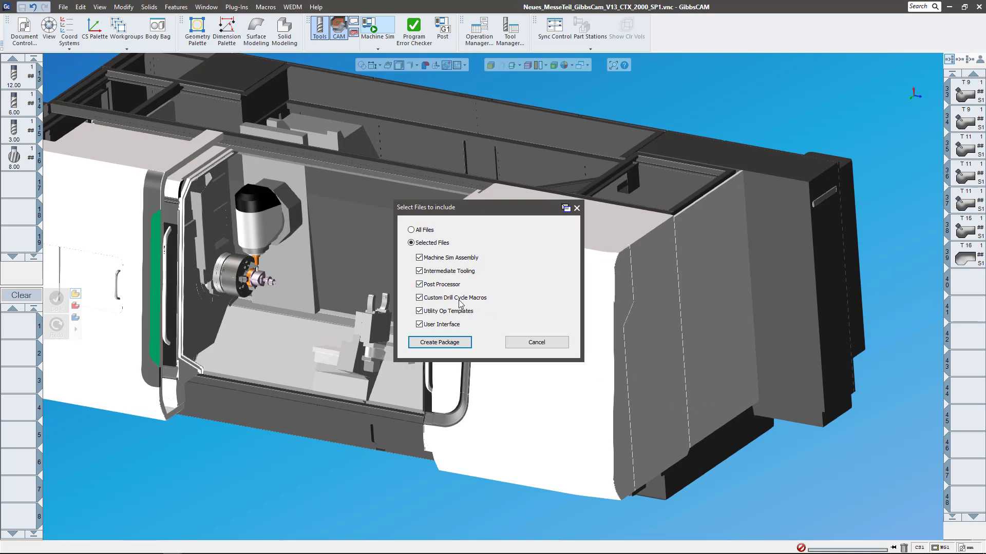
left_click(419, 284)
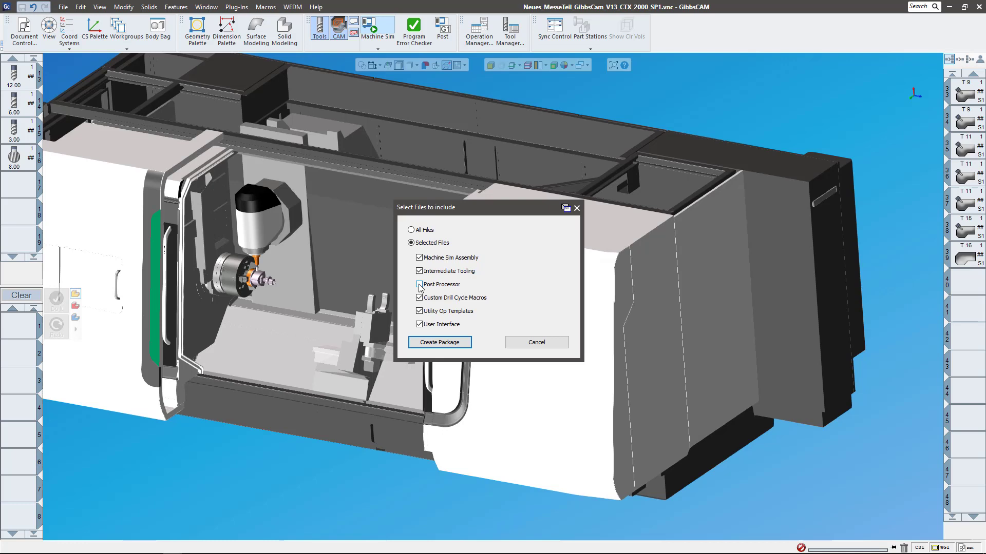
left_click(419, 284)
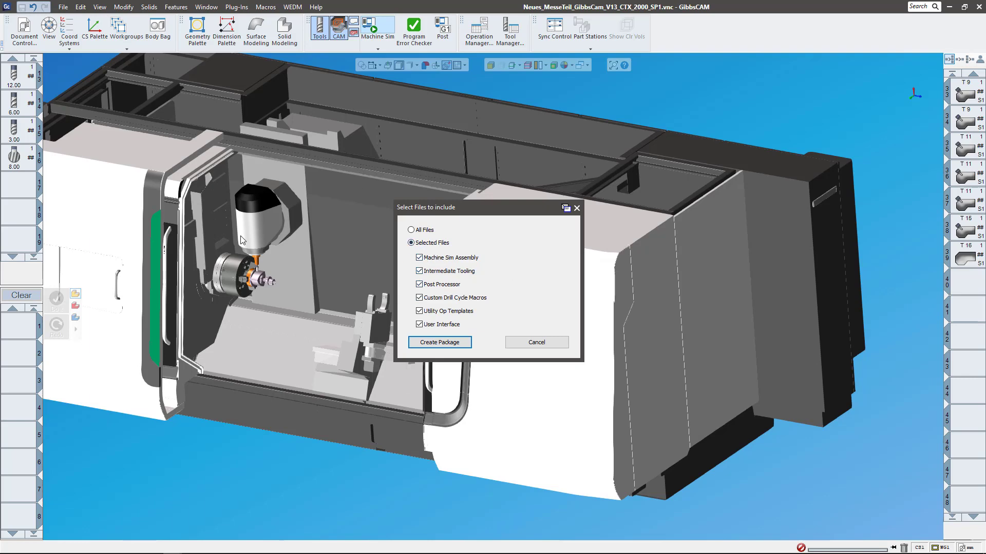
left_click(411, 230)
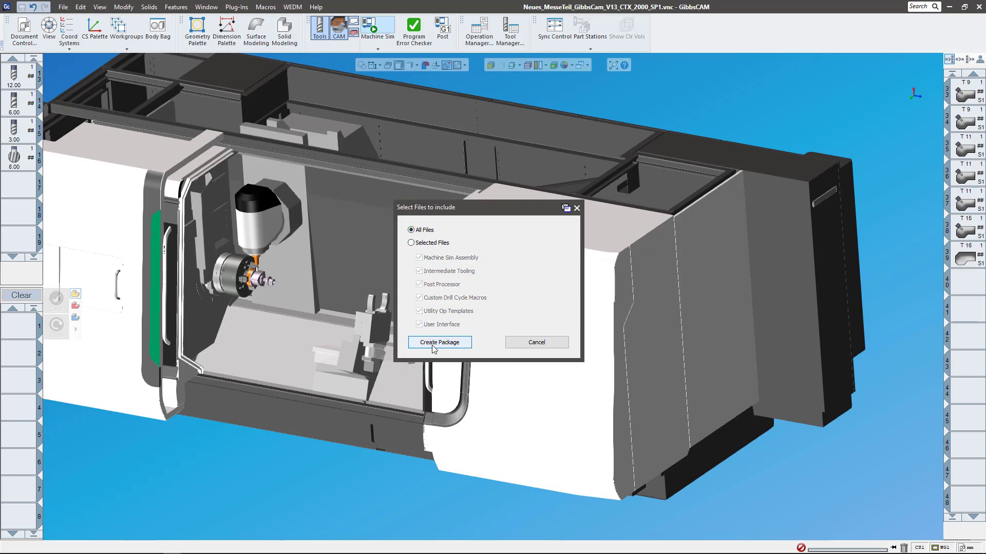
left_click(439, 342)
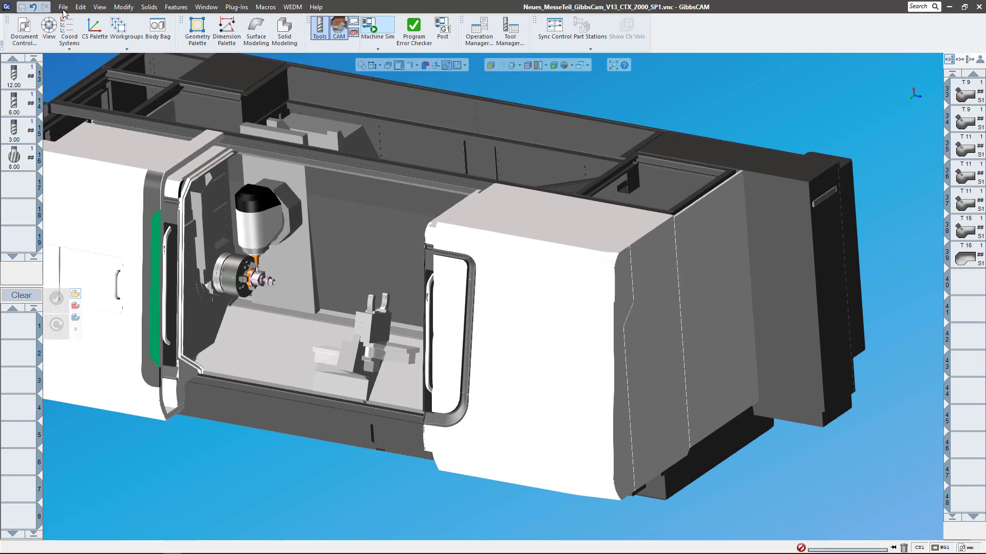
left_click(63, 7)
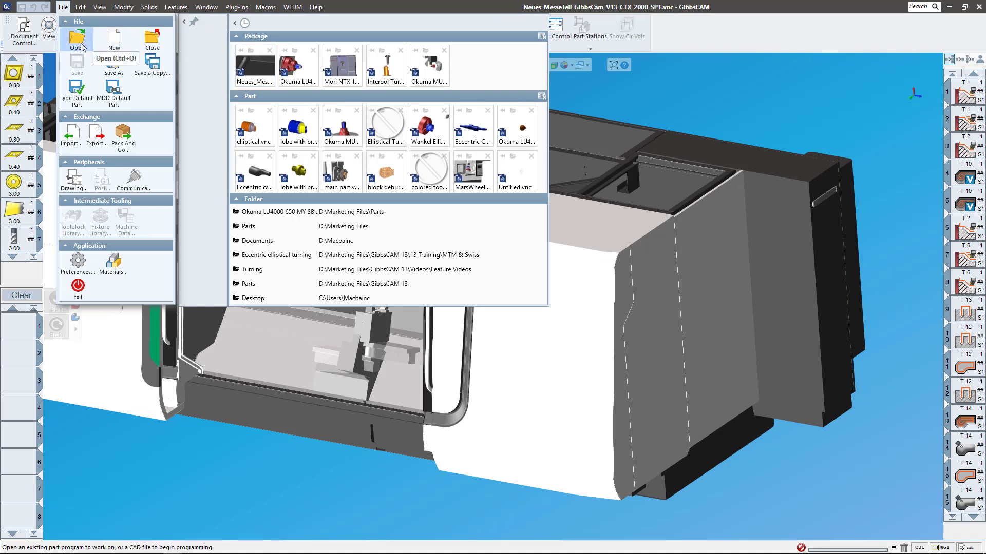
left_click(76, 39)
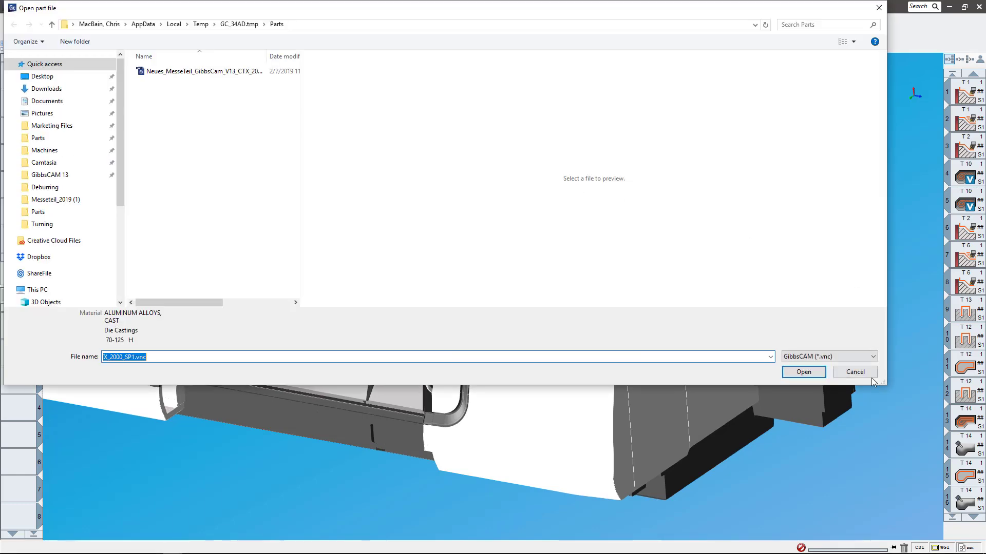
left_click(873, 356)
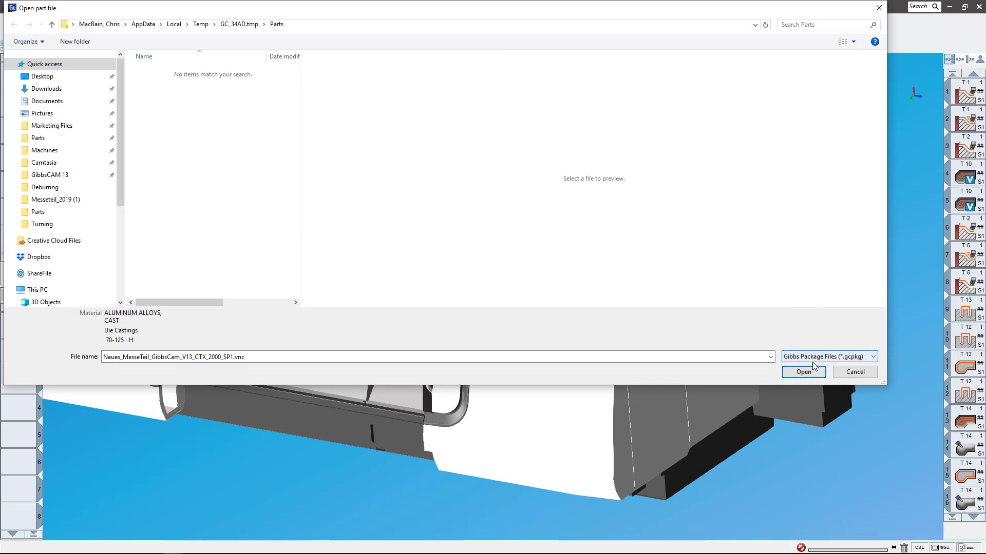
left_click(871, 356)
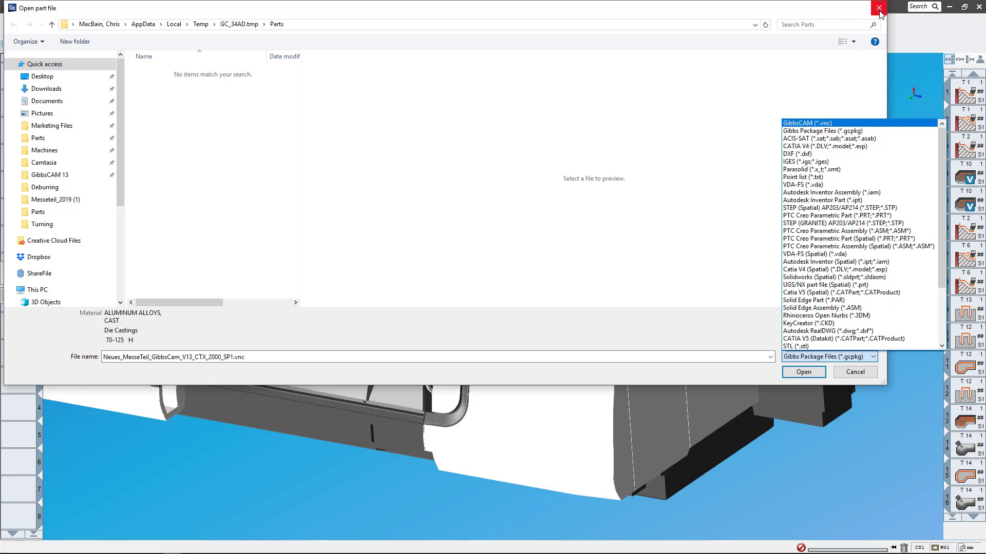
left_click(879, 8)
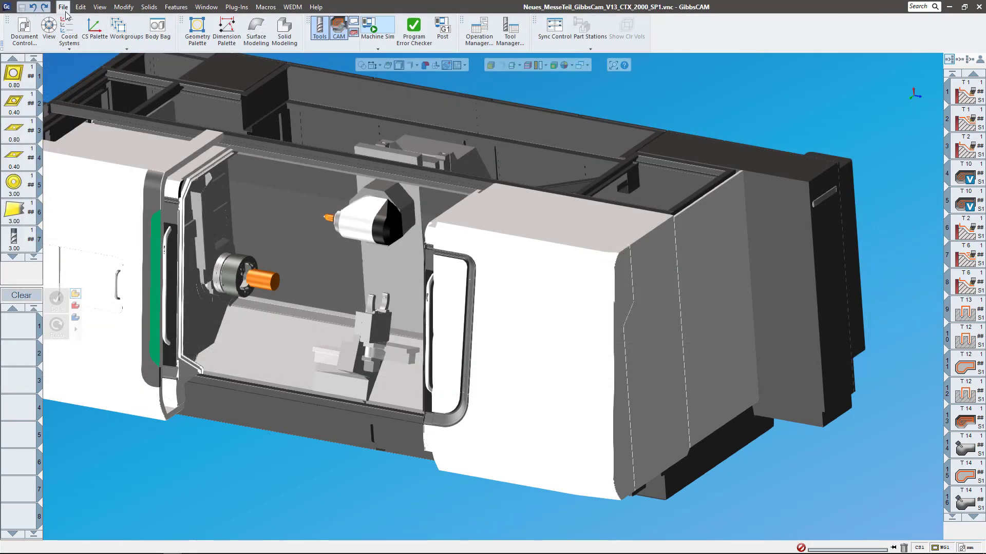
left_click(63, 7)
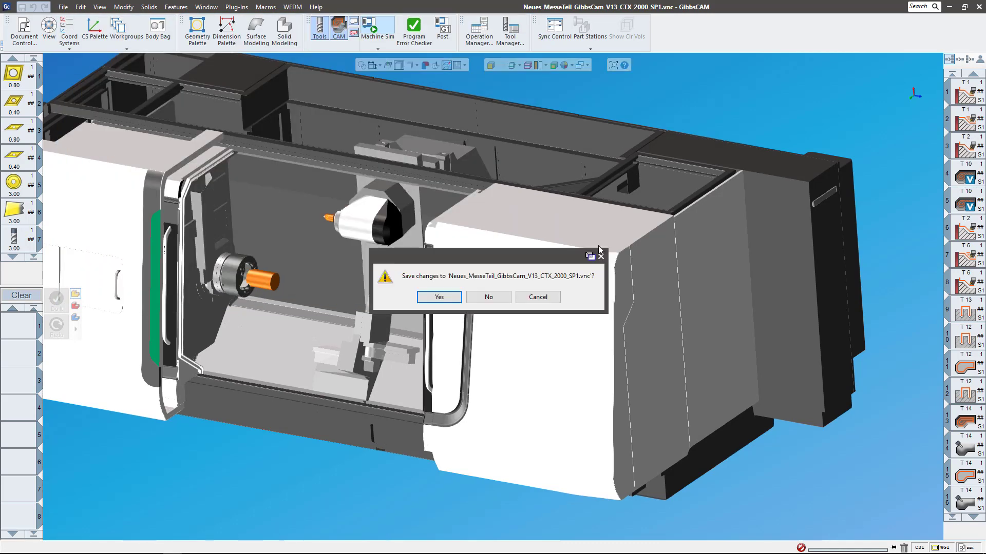
mouse_move(488, 296)
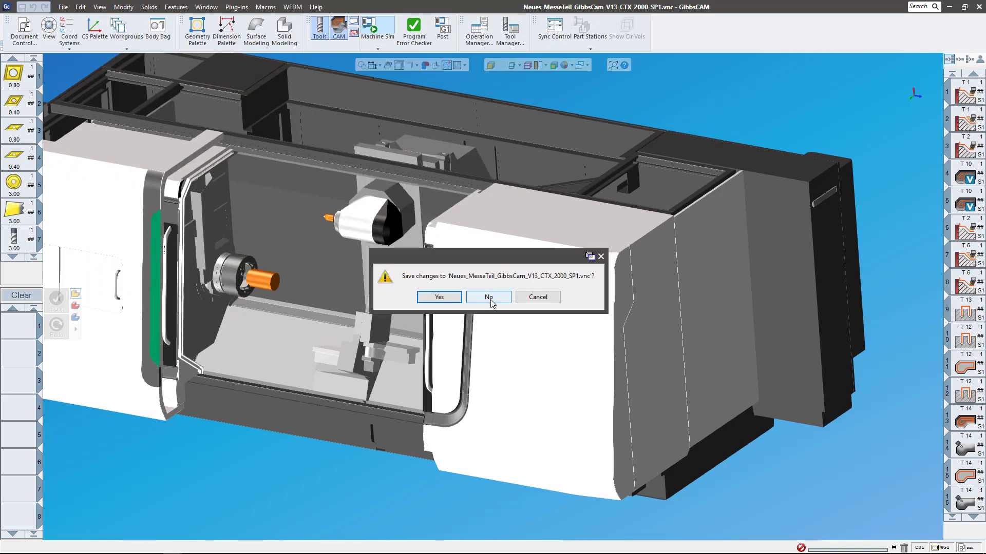
- Discard current job changes and load the Okuma MU5000V Interpol Turn package with its interface changes
left_click(488, 297)
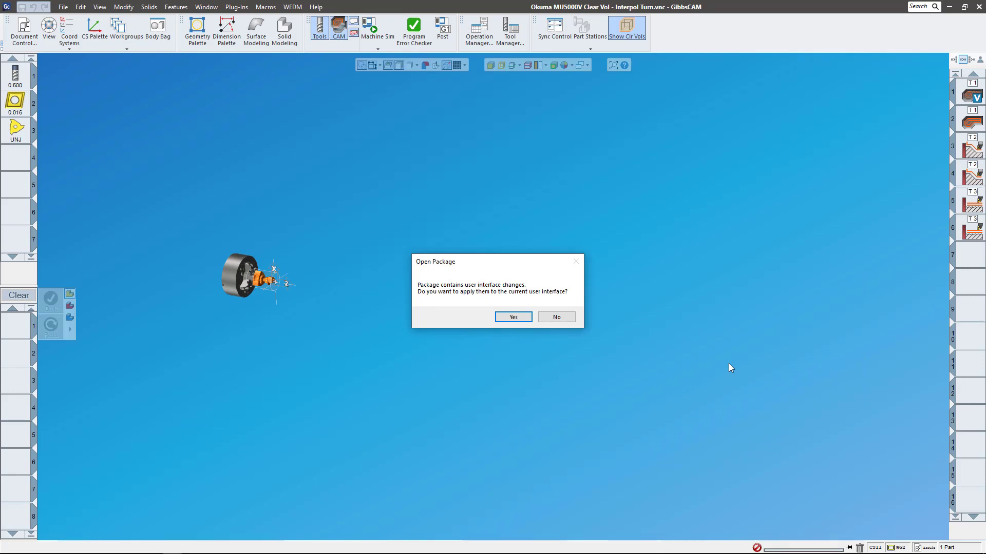
mouse_move(432, 249)
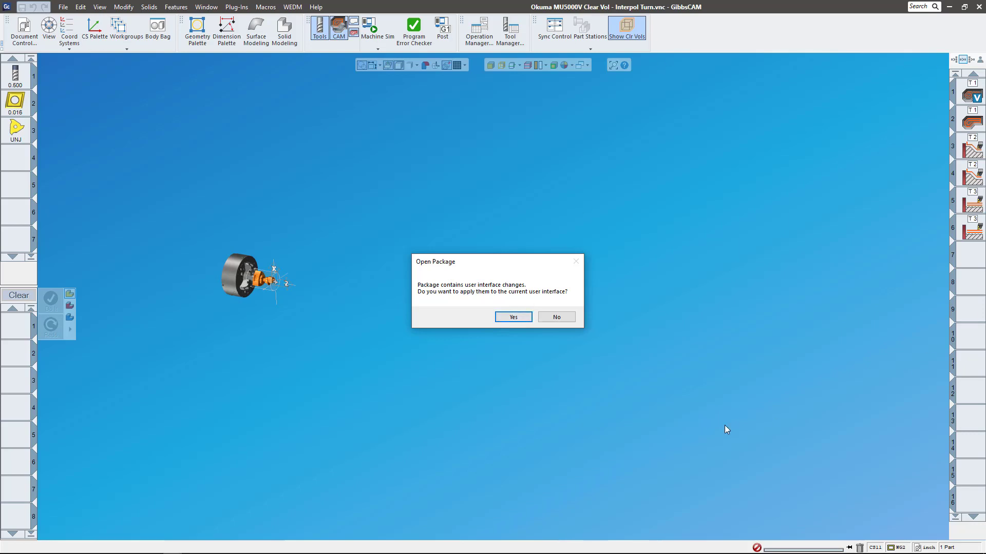
mouse_move(503, 420)
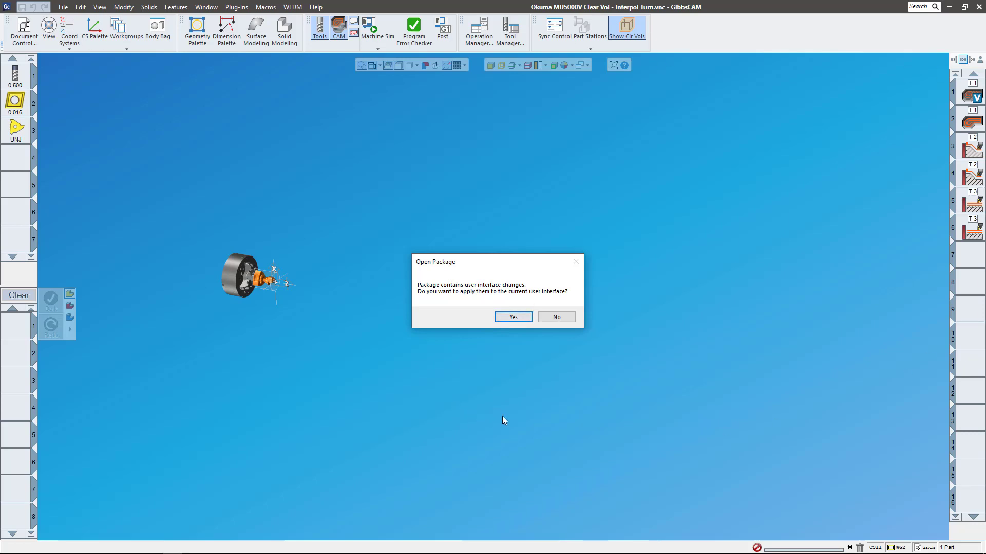
mouse_move(602, 350)
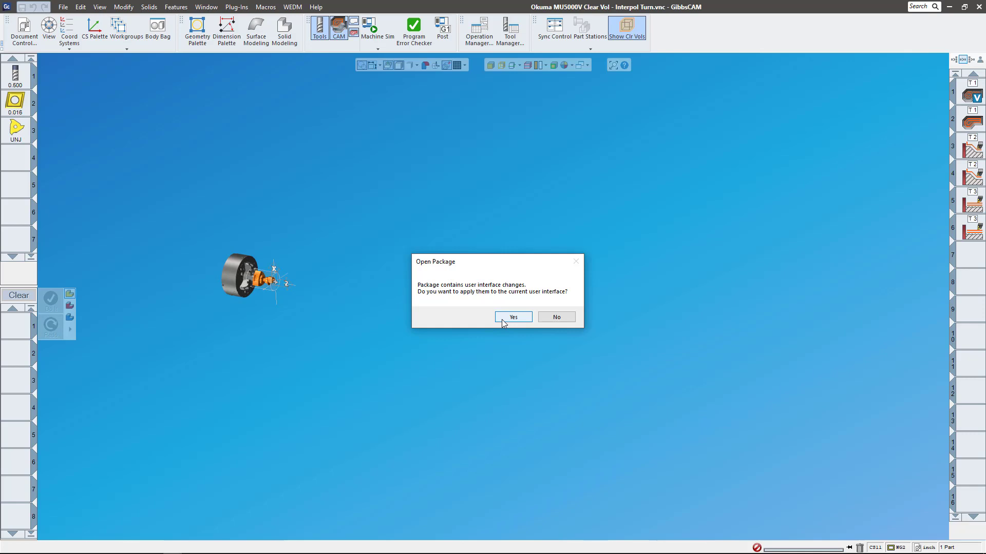
left_click(512, 317)
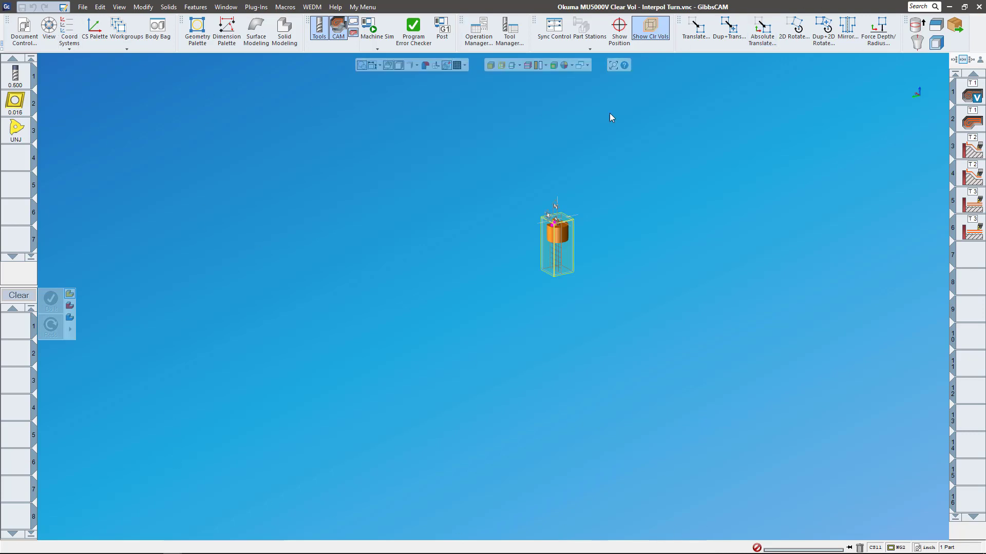
mouse_move(689, 179)
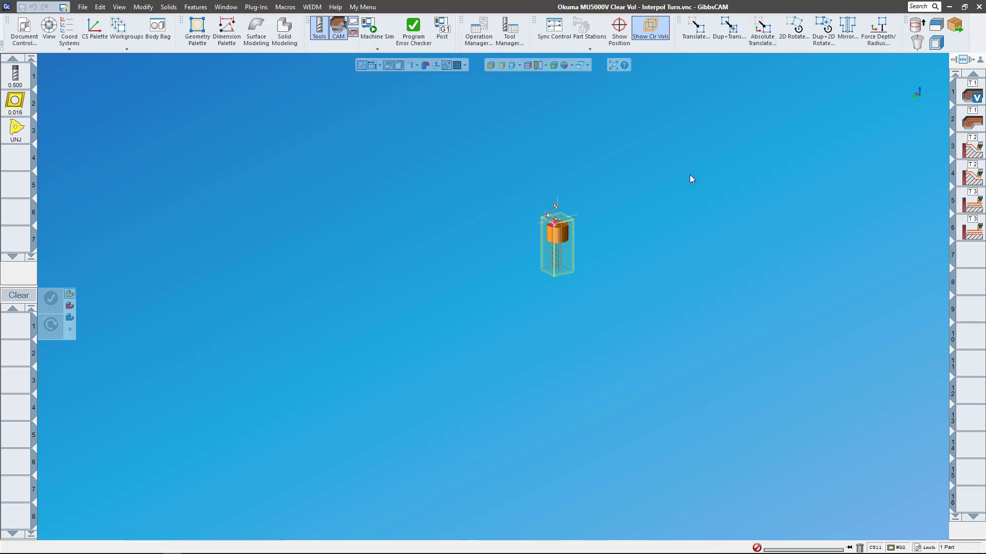
left_click(82, 7)
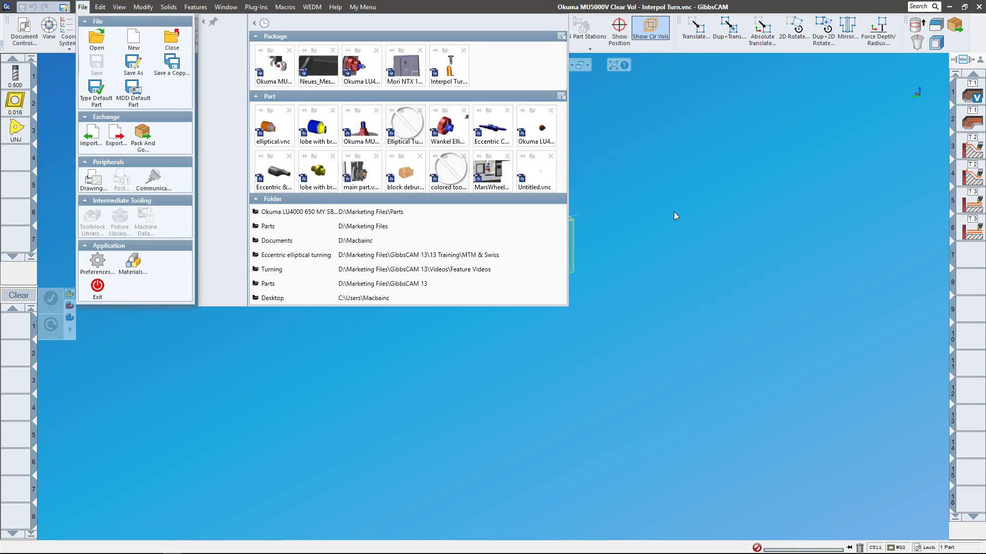
mouse_move(674, 266)
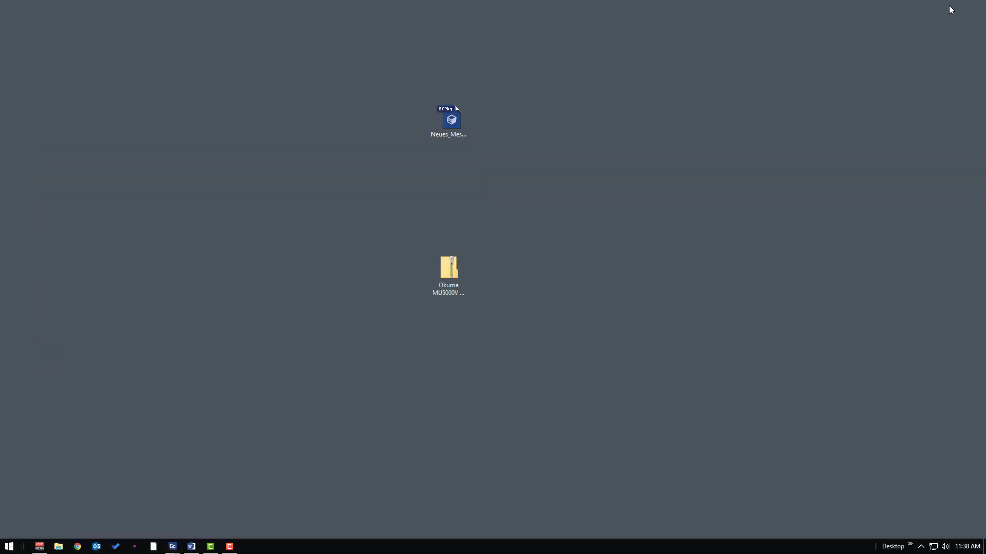
- Paste a copy of the .gcpkg package on the desktop and rename it to .zip
left_click(448, 120)
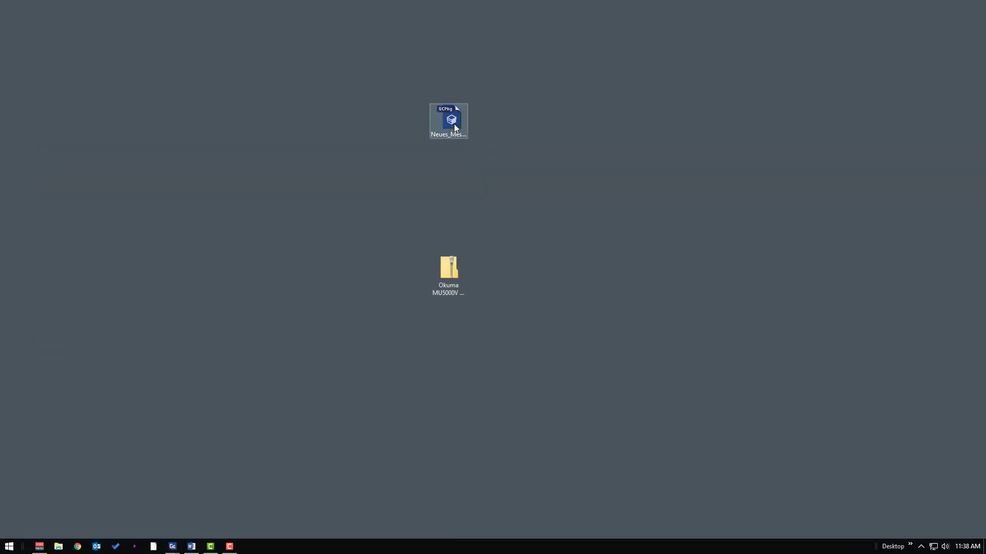
mouse_move(450, 120)
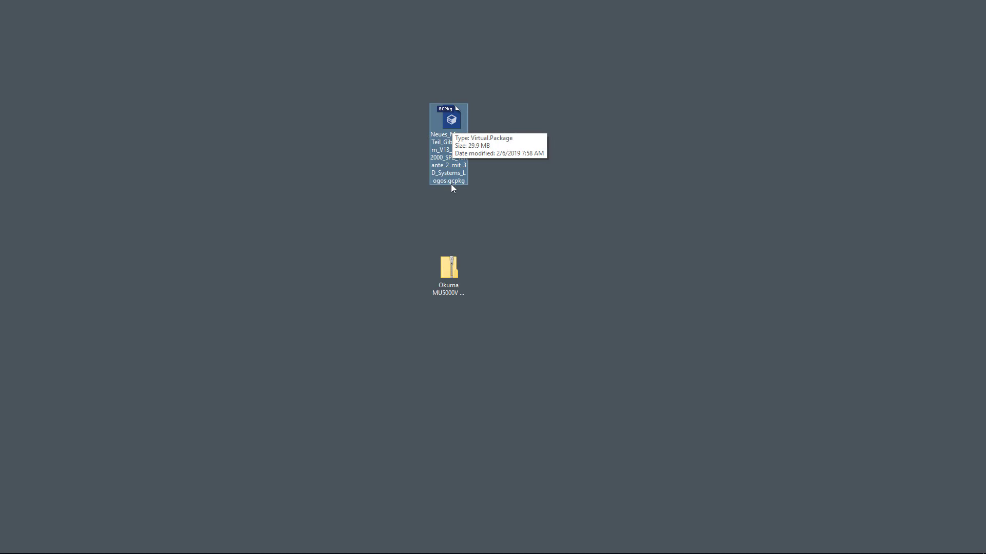
right_click(448, 151)
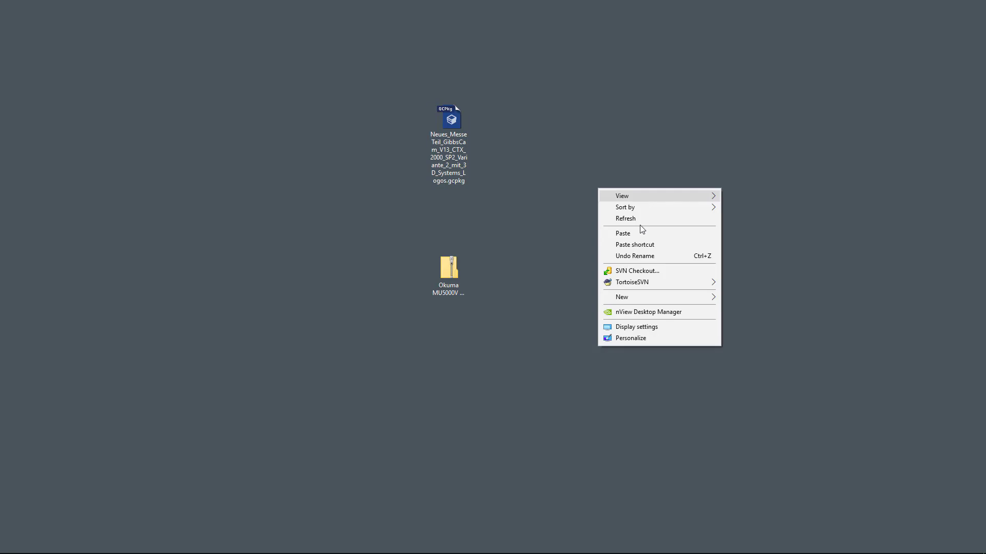
left_click(622, 233)
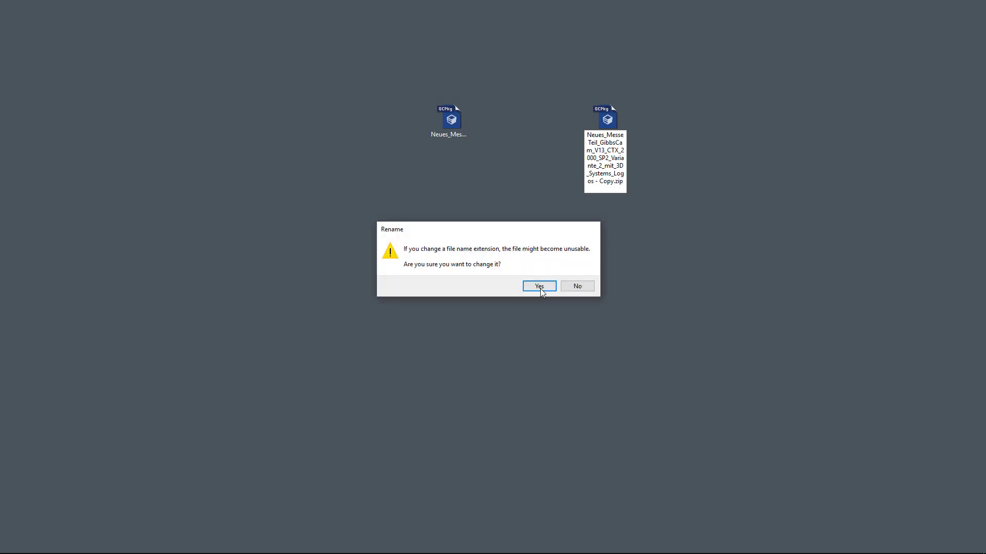
left_click(538, 286)
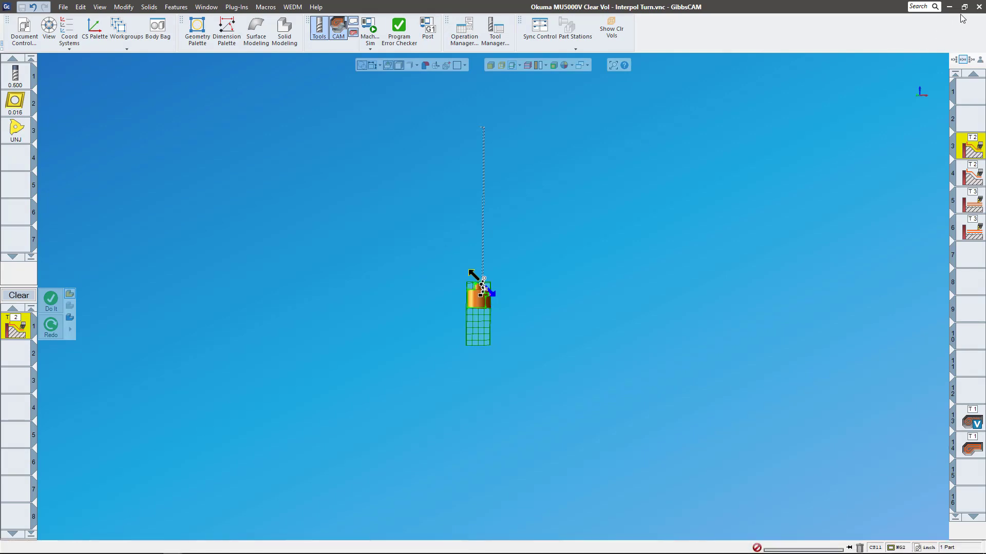
- Restore down GibbsCAM and close the current part, answering the save prompt
left_click(953, 6)
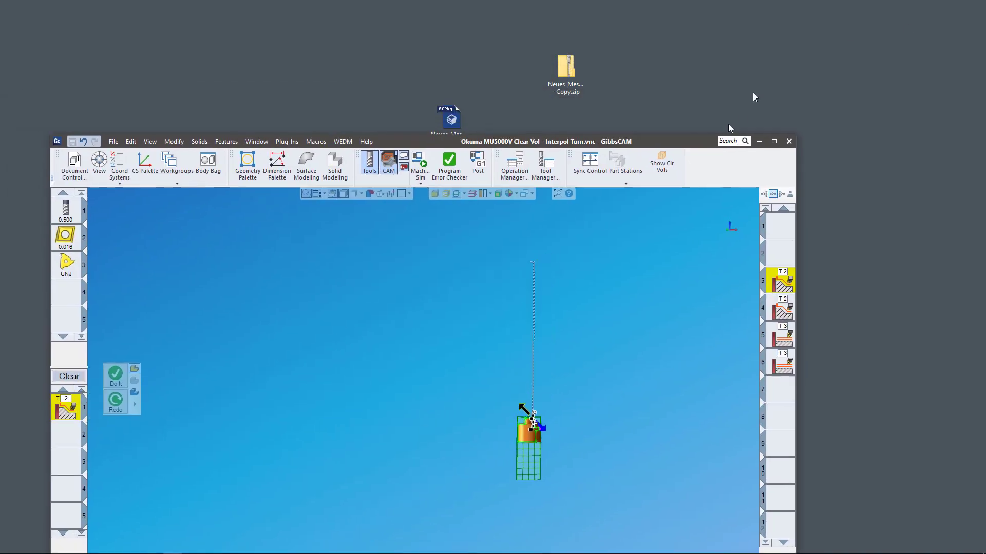
left_click(113, 142)
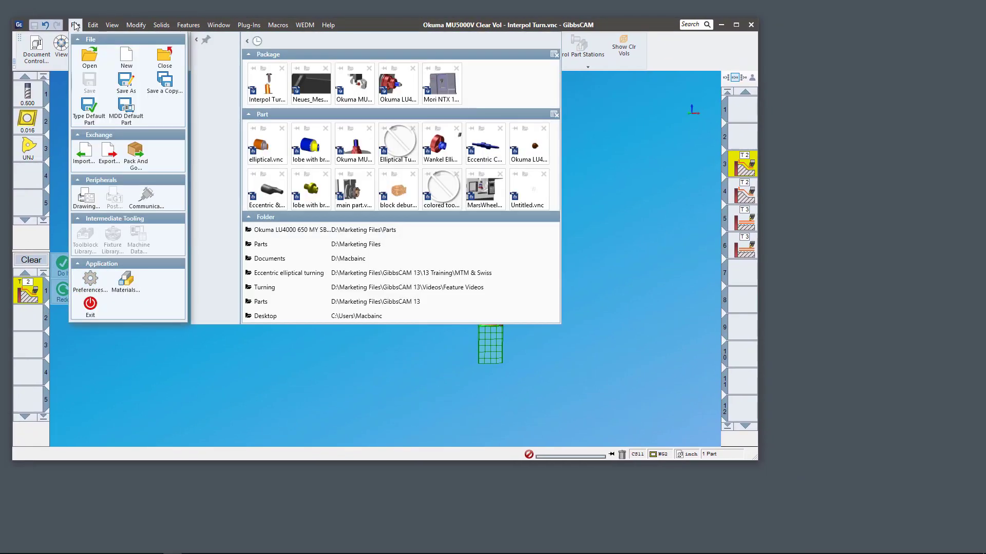
left_click(165, 59)
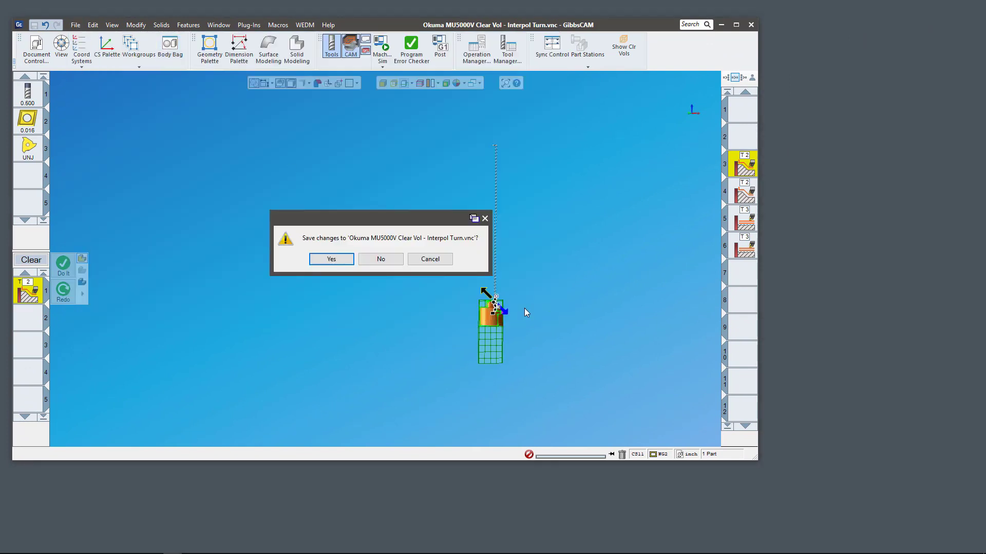
left_click(381, 258)
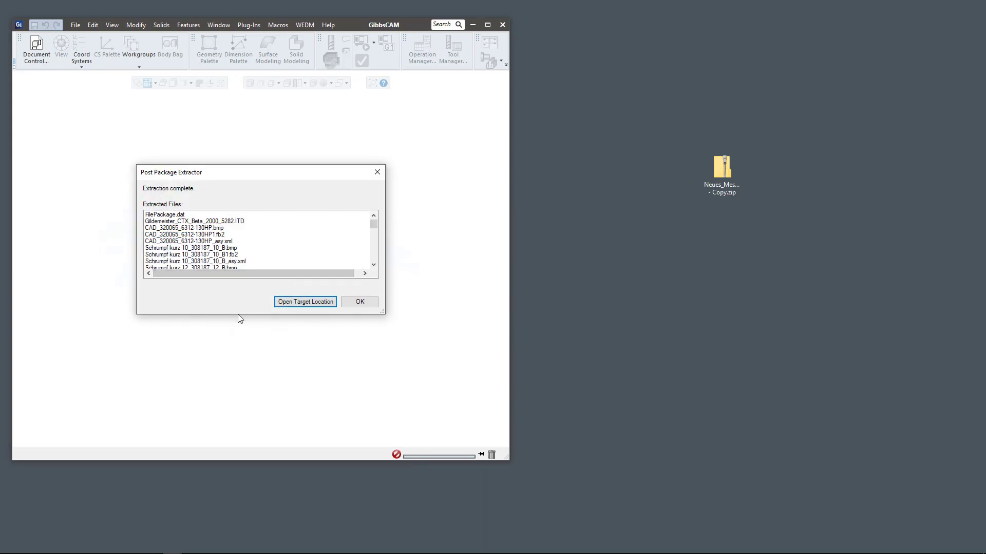
- Review the extracted files list, dismiss the Post Package Extractor report, and close the File menu
scroll("down", 3)
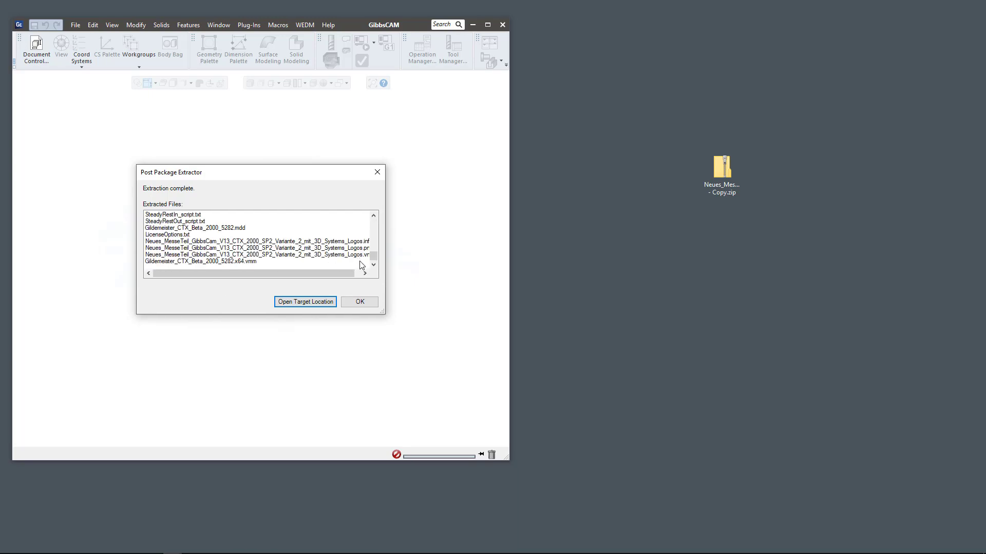
scroll("down", 3)
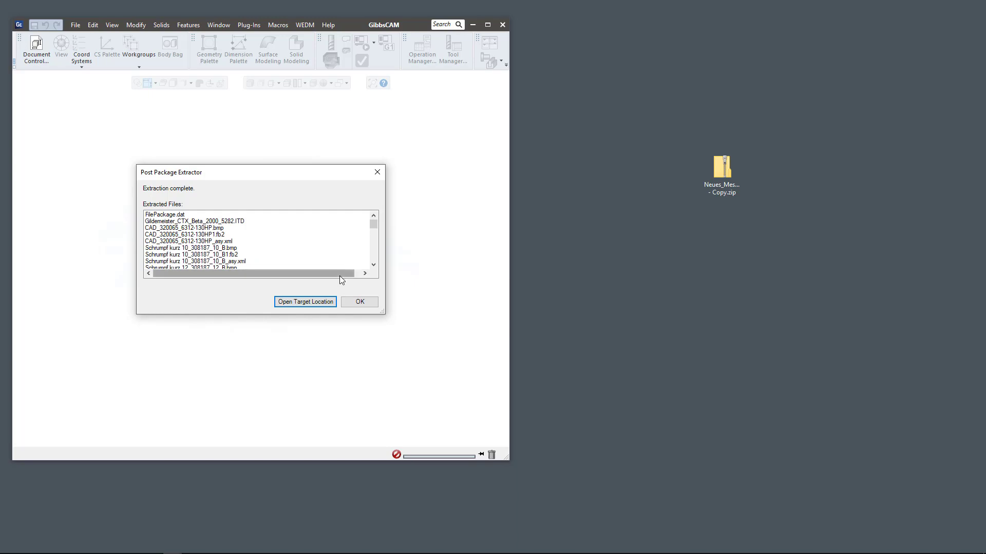
left_click(358, 302)
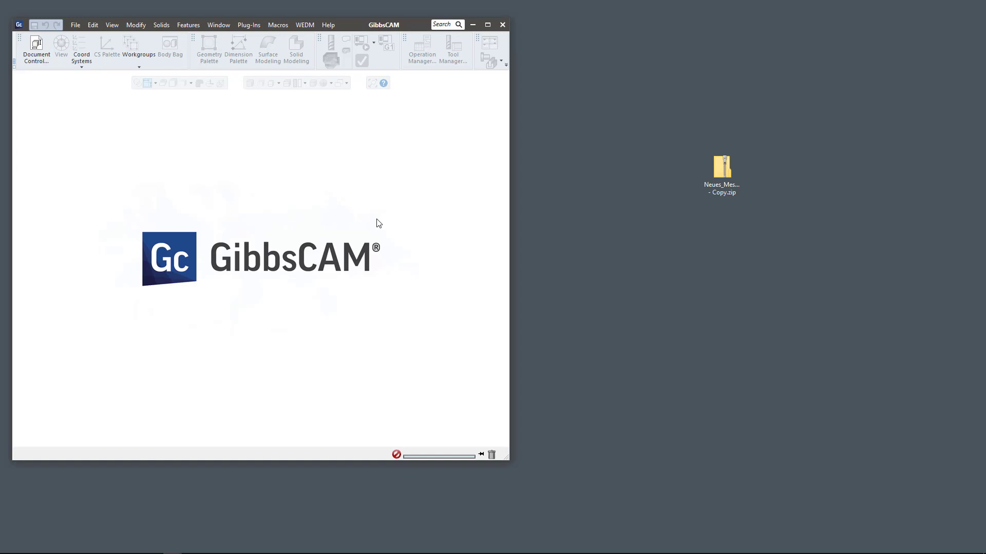
mouse_move(372, 216)
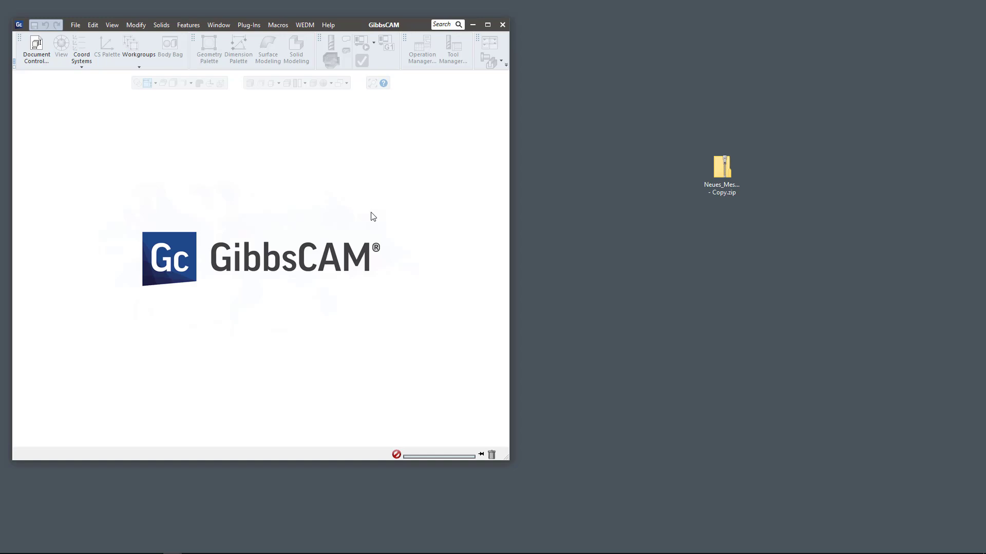
mouse_move(414, 103)
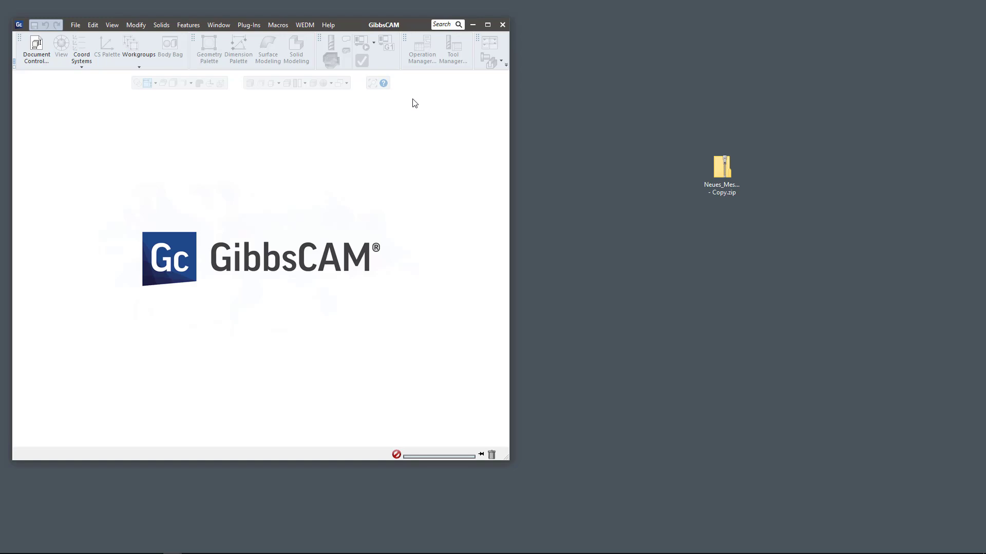
mouse_move(495, 48)
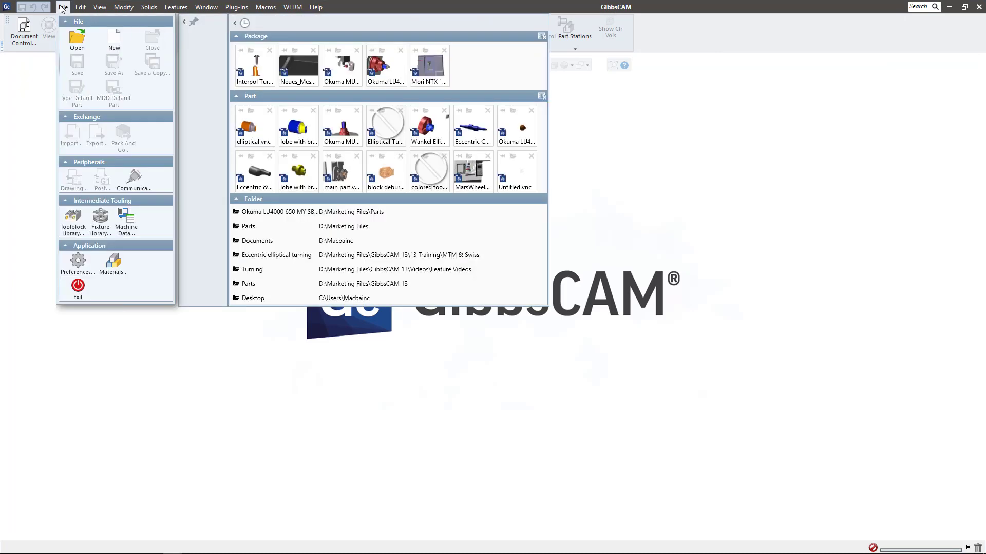
left_click(62, 7)
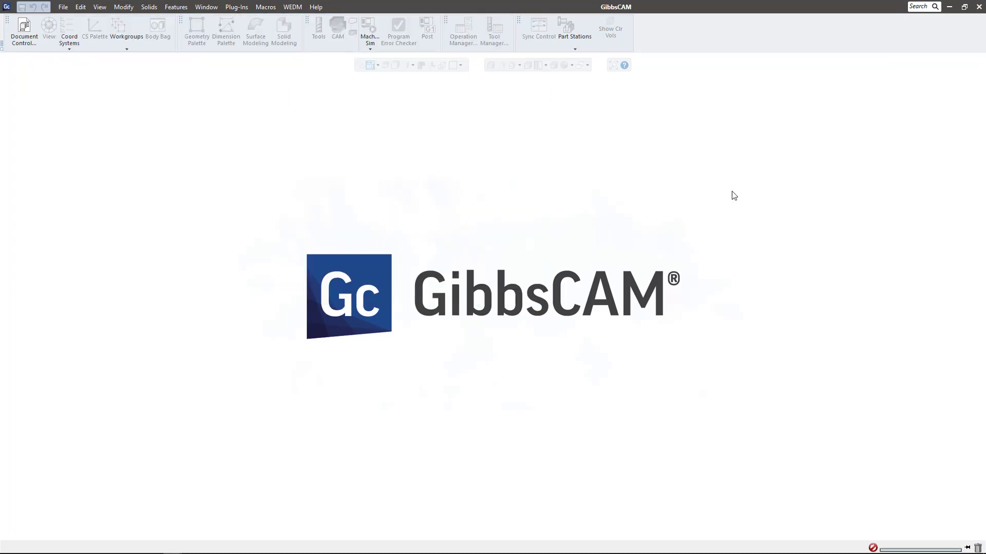